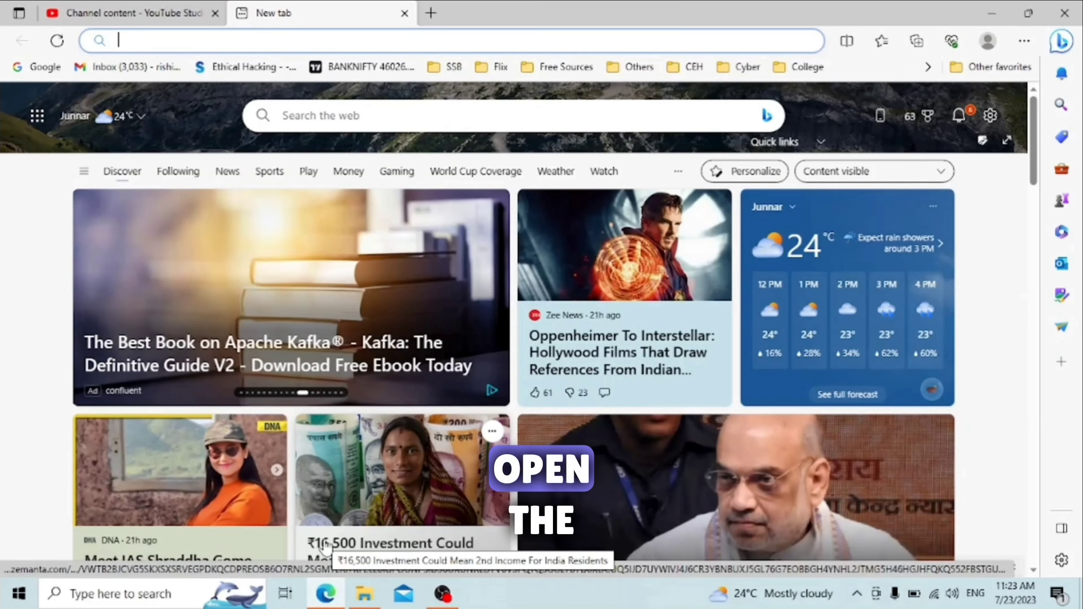
Step: Search for 'lock pw chrom' and follow the LockPW Chrome suggestion to its store page
text(lock)
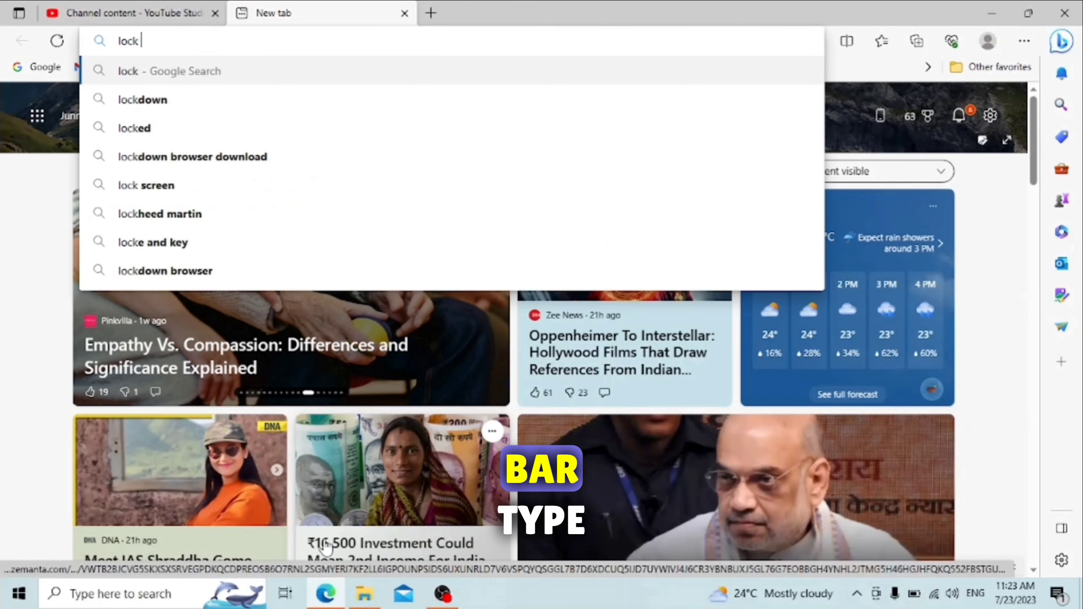
text(pw chrom)
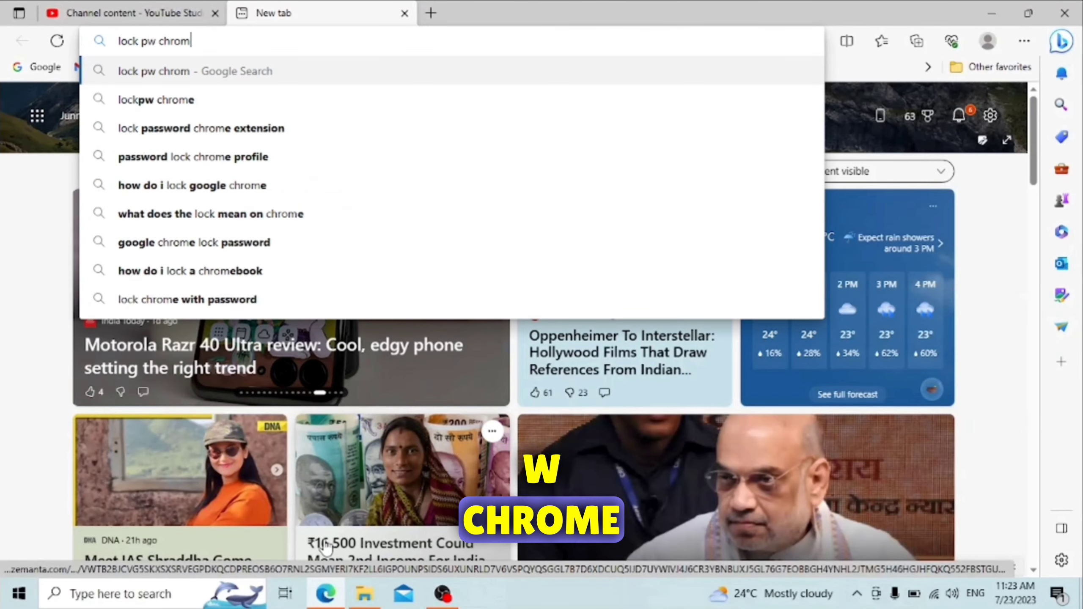
click(156, 99)
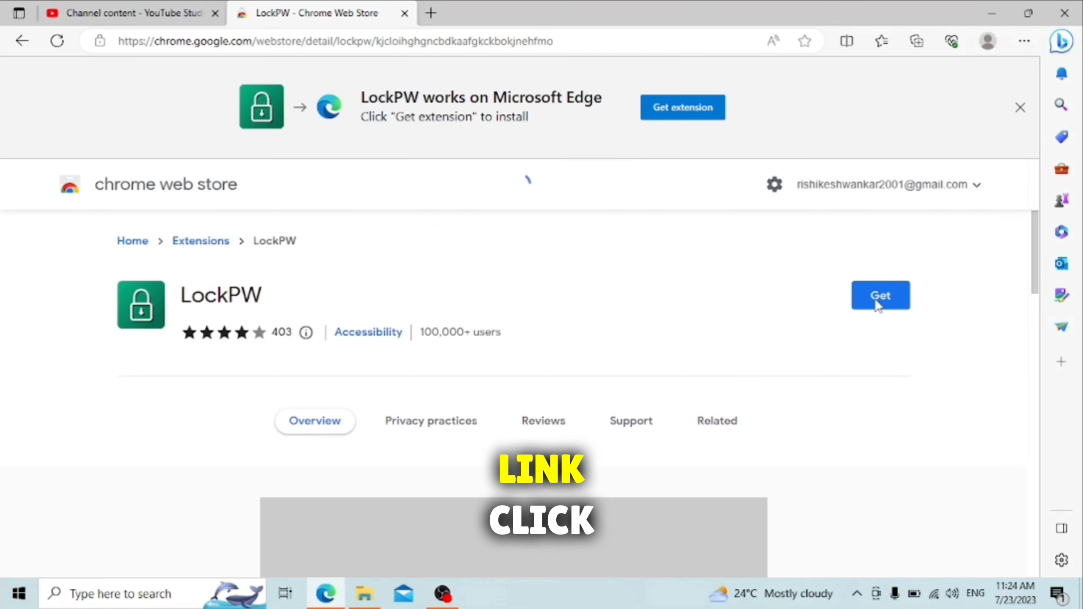
Step: Install LockPW into Edge, allowing extensions from other stores, and pass its How It Works page
click(880, 295)
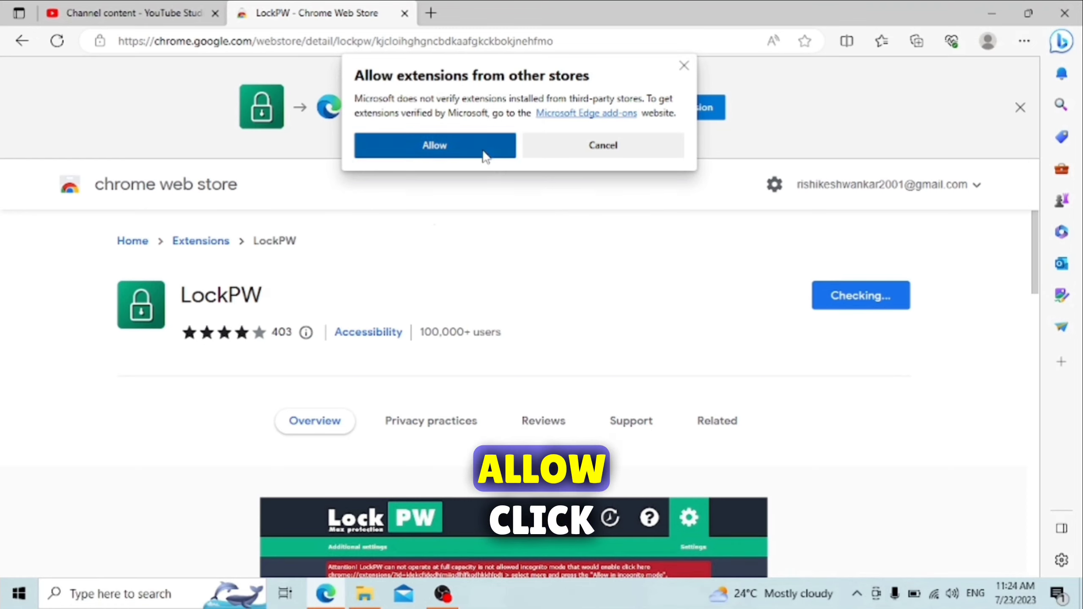
click(434, 145)
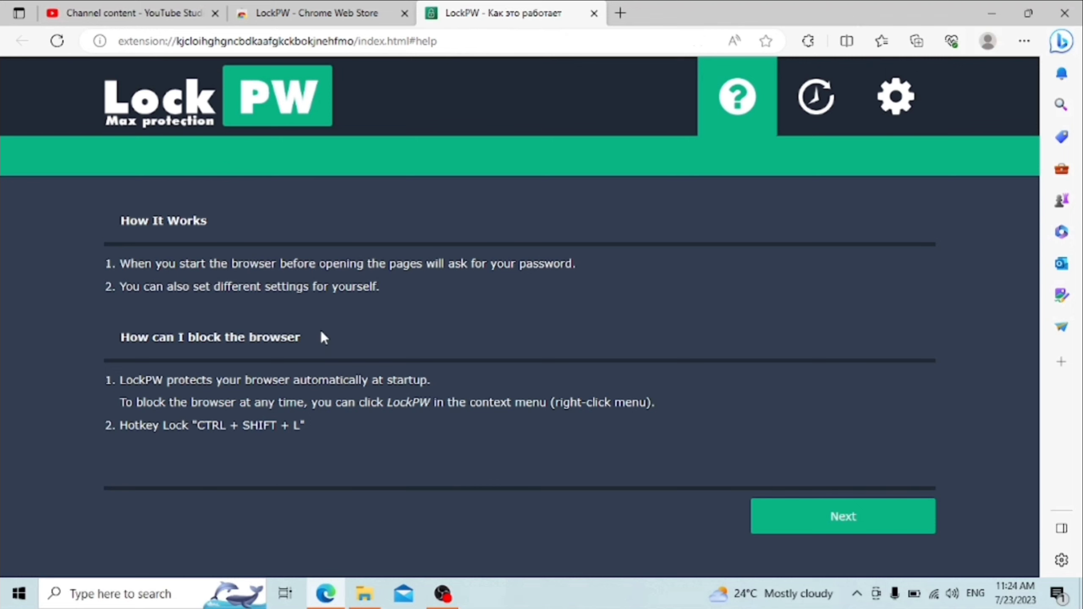
click(895, 97)
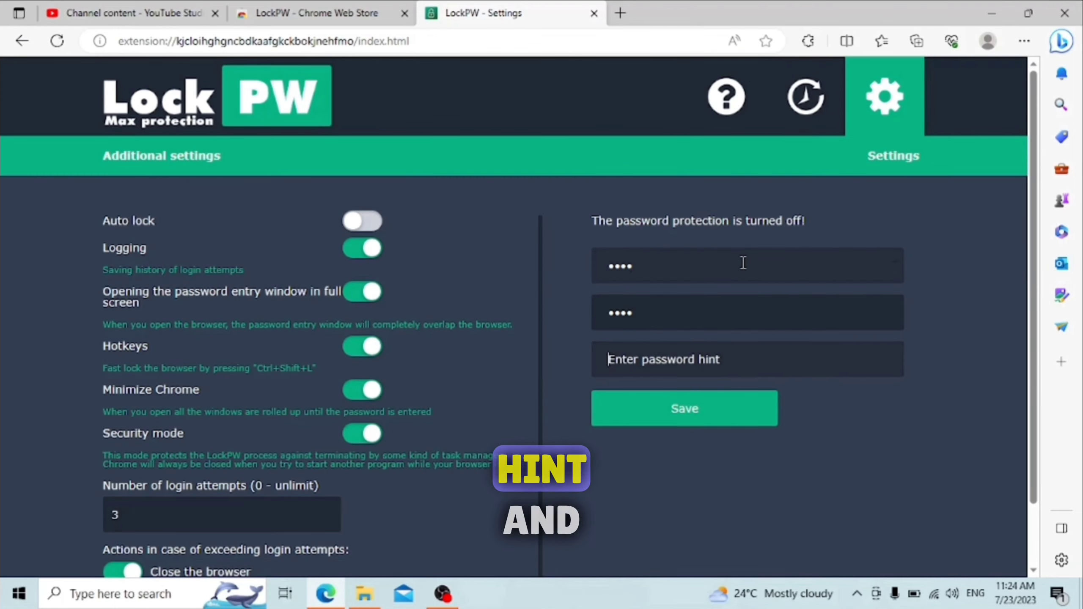
Step: Save the LockPW password with hint 'linux', turning protection on, and start a new tab
text(linux)
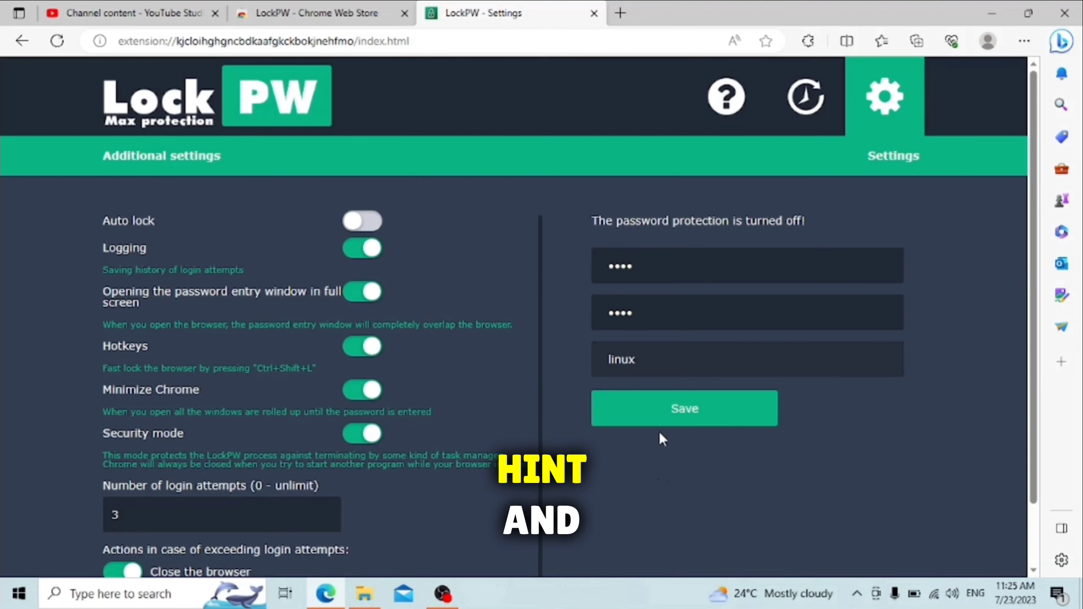
click(684, 408)
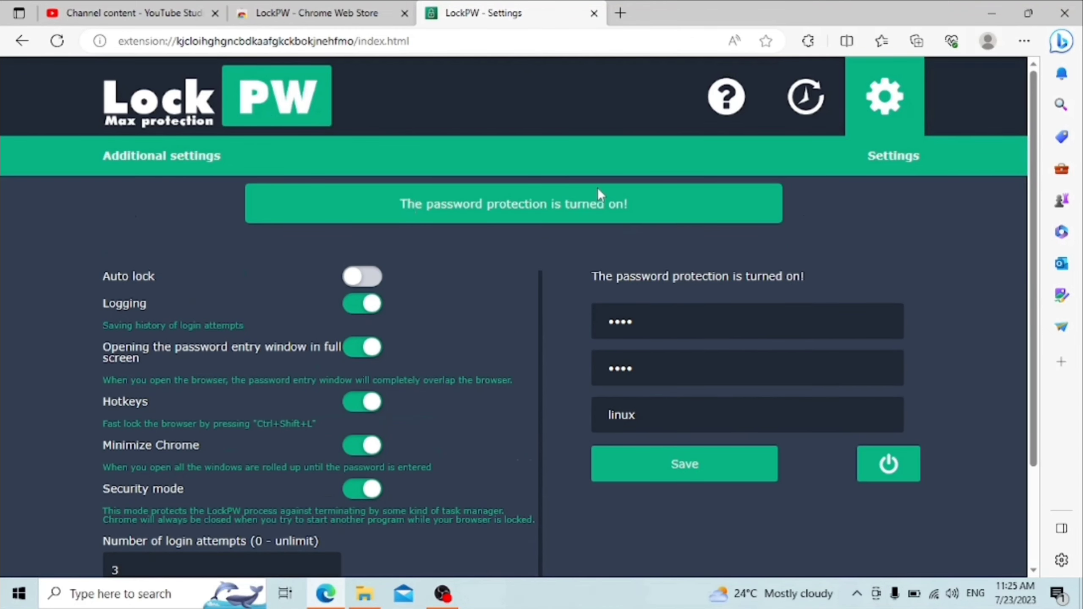
click(593, 13)
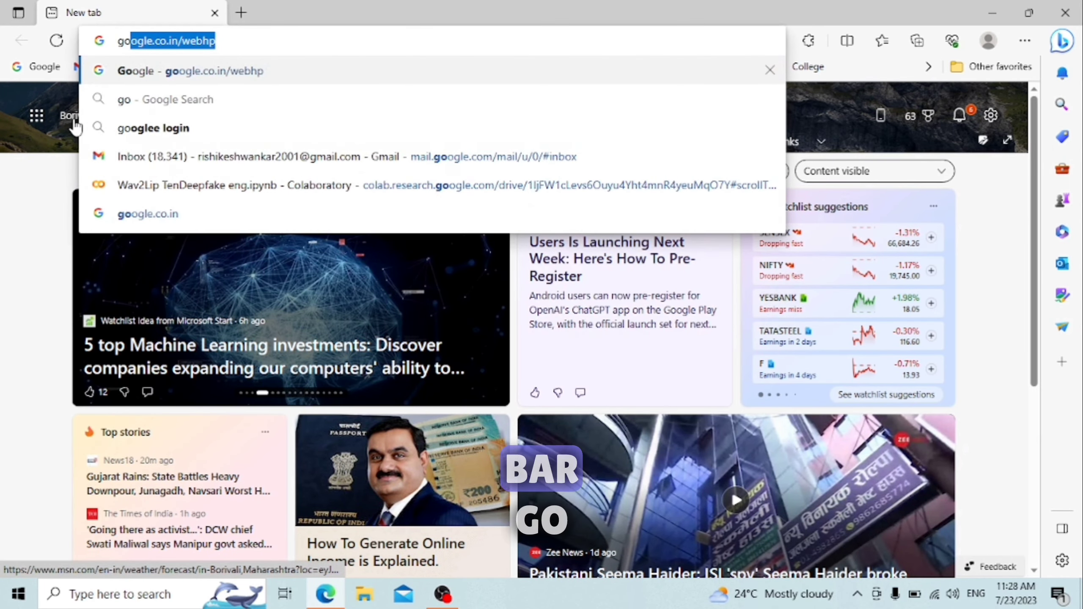
Step: Search the web for 'go full page browser extension'
text(go full)
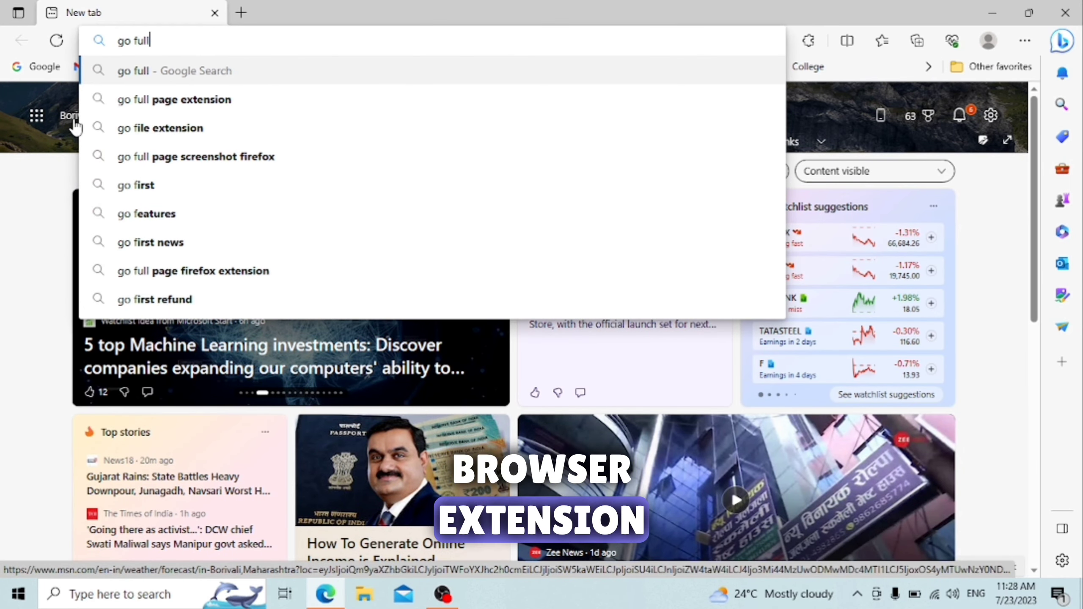
text(page b)
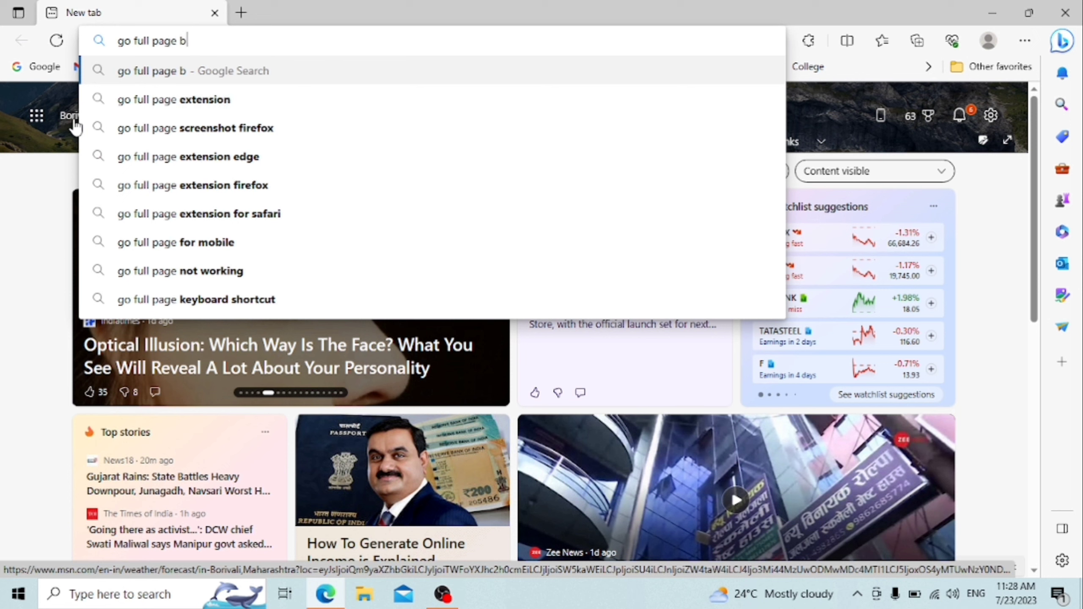
text(rowser extension)
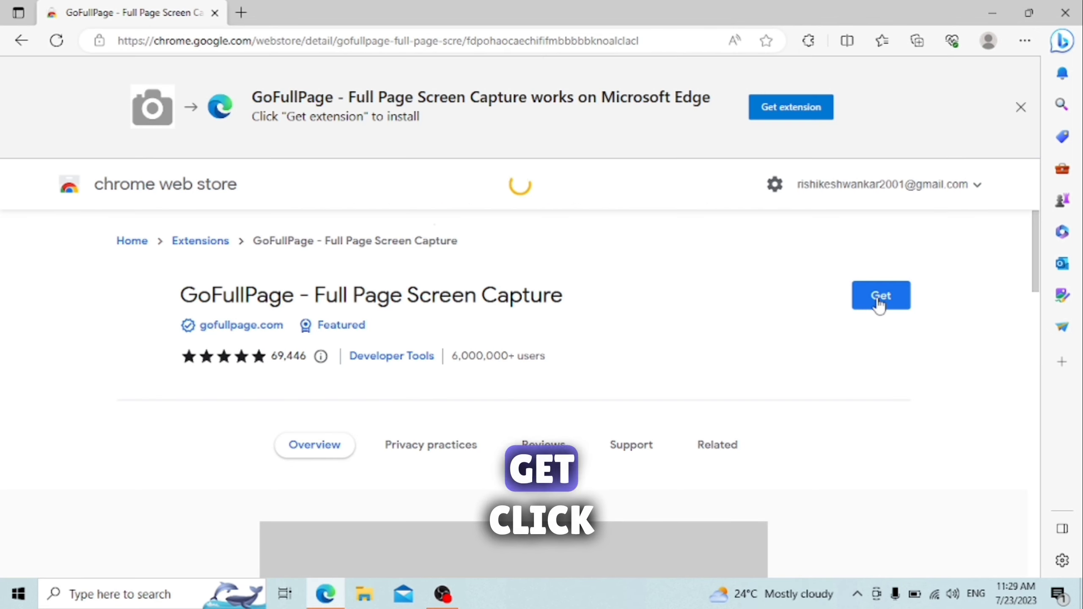
Step: Add GoFullPage to Edge from its store page and dismiss the extension-added notice
click(881, 295)
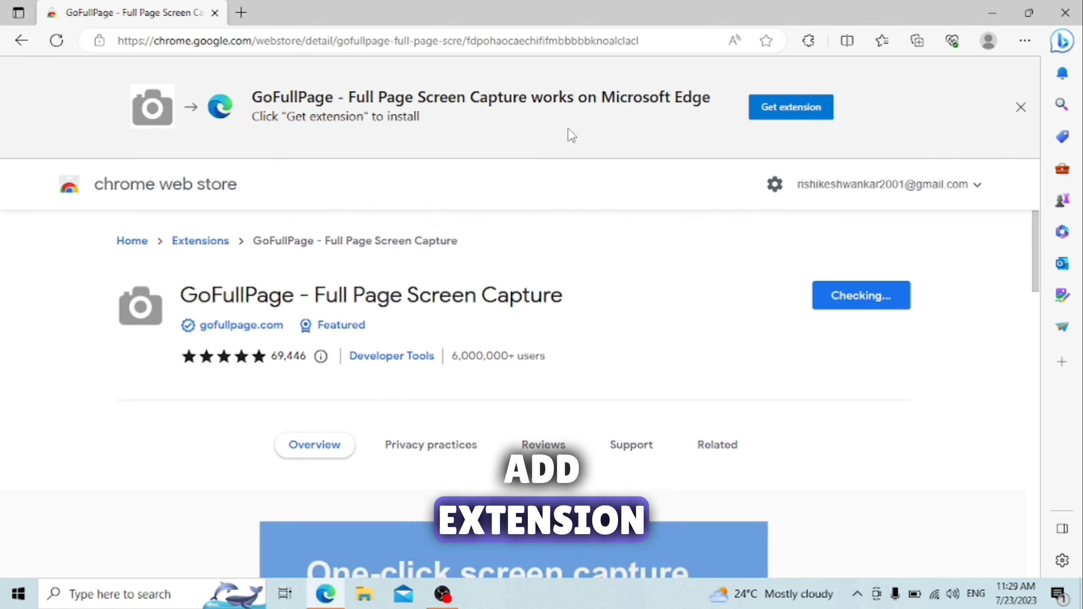
click(916, 39)
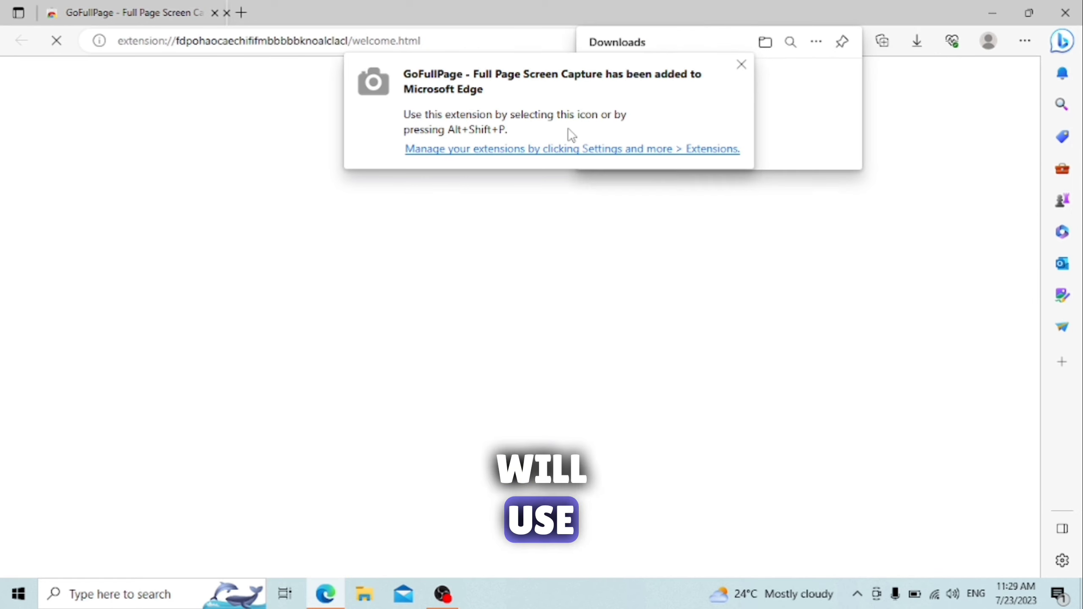
click(741, 65)
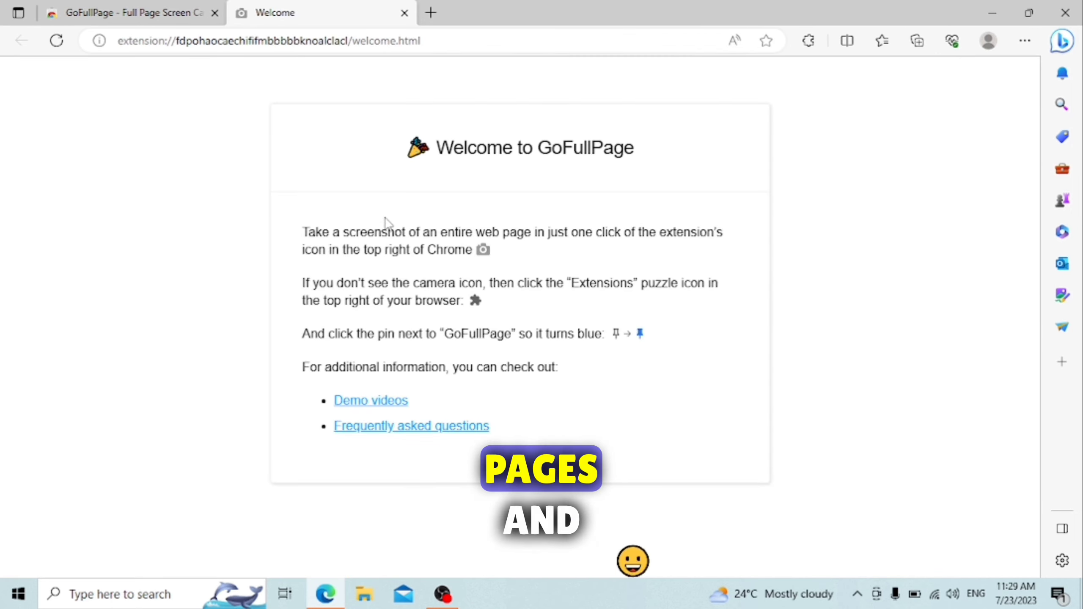
Step: Close the GoFullPage welcome tab and begin typing a 'stre…' search in a new tab
click(405, 12)
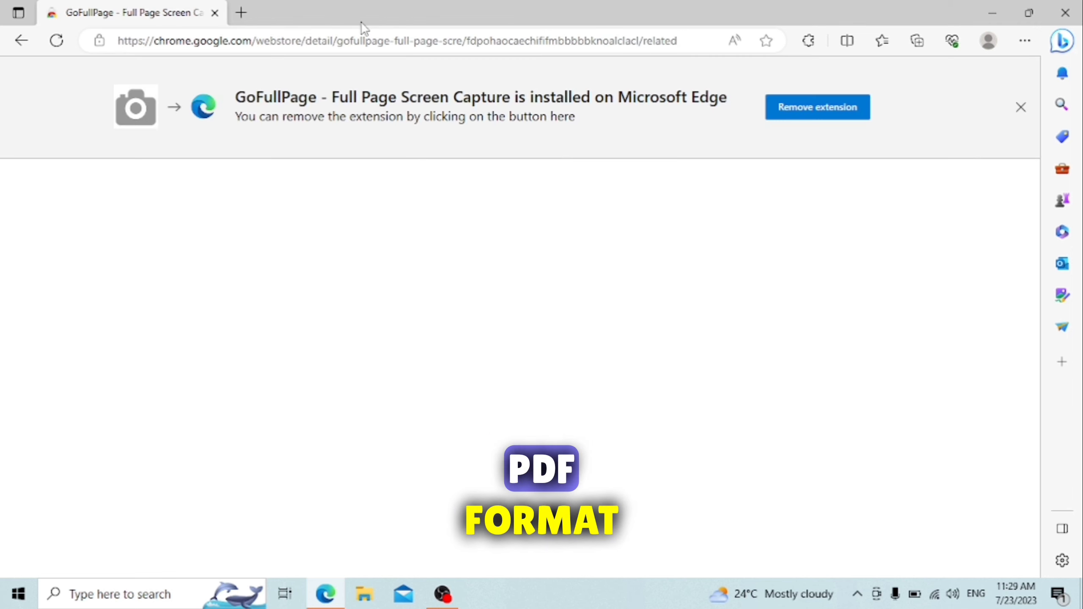
text(streamer th)
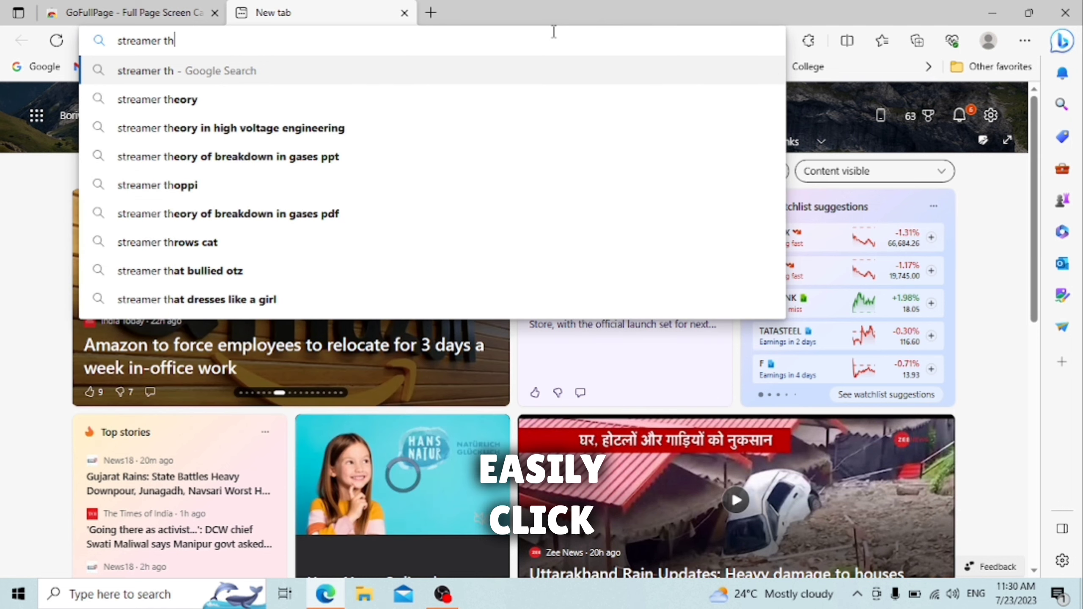
Step: Run the Google search 'streamer thercw', corrected to streamer theory, and scroll its results
text(ercw&oq=streamer+thercw&aqs=edge..69i57j0i512l8.7190j0j1&sourcei...)
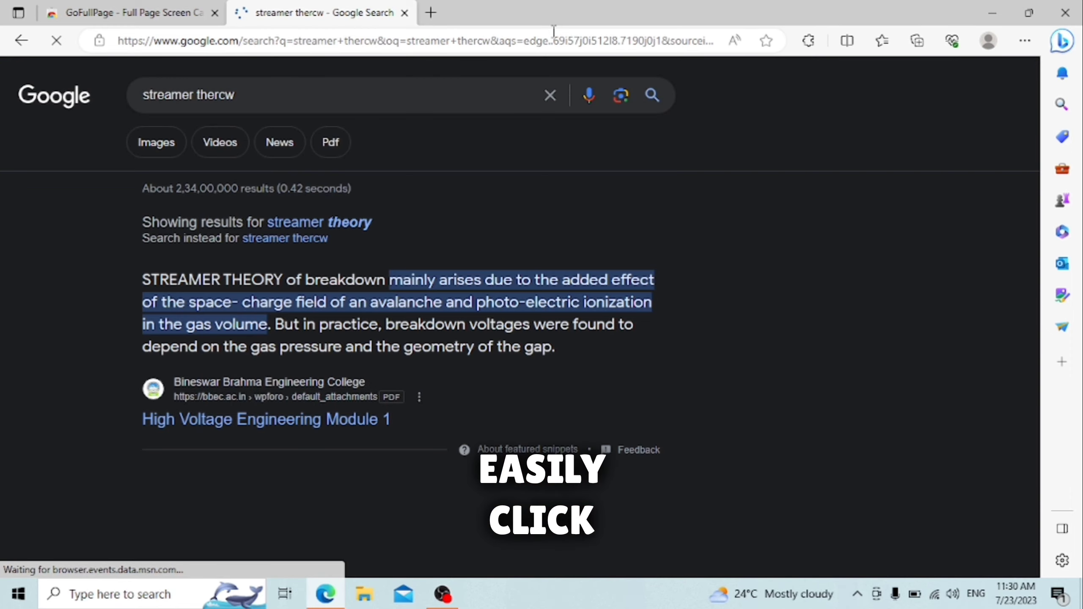
scroll(down, 3)
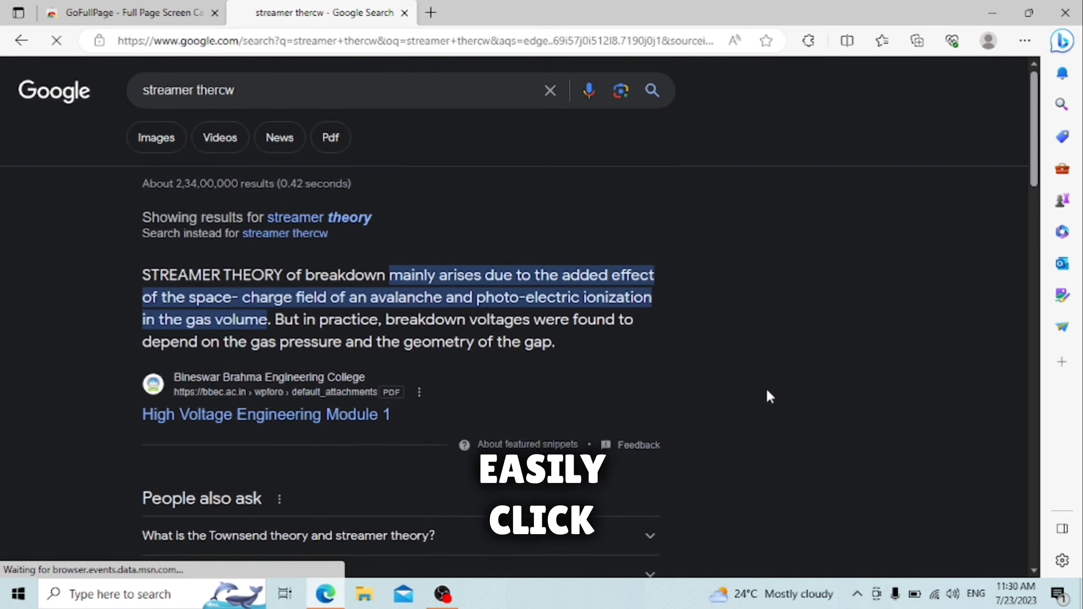
scroll(down, 3)
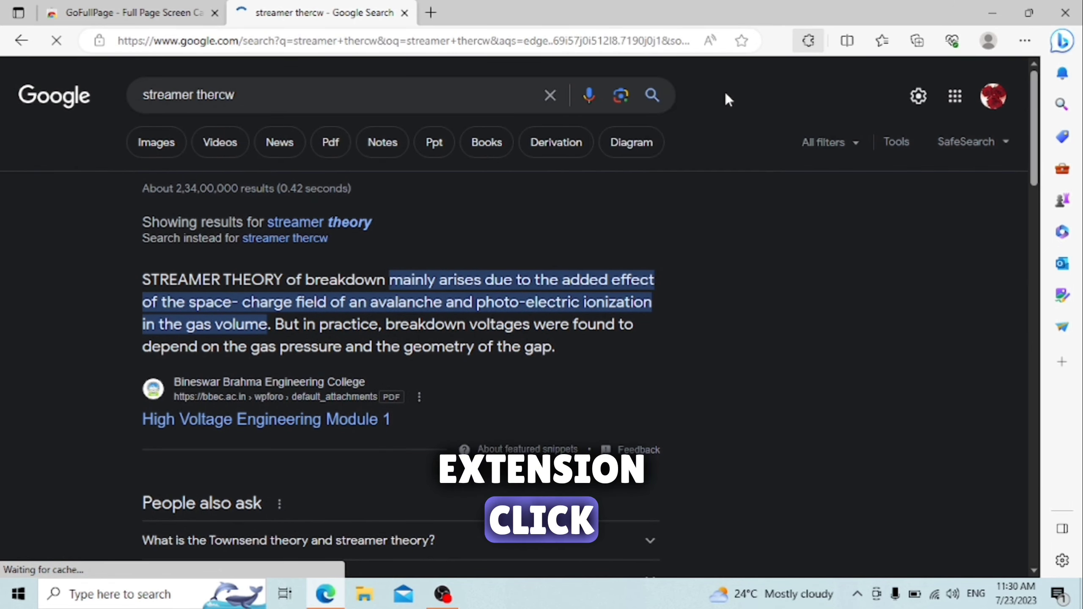
Step: Launch GoFullPage from the Extensions menu to capture the whole streamer theory results page
click(772, 40)
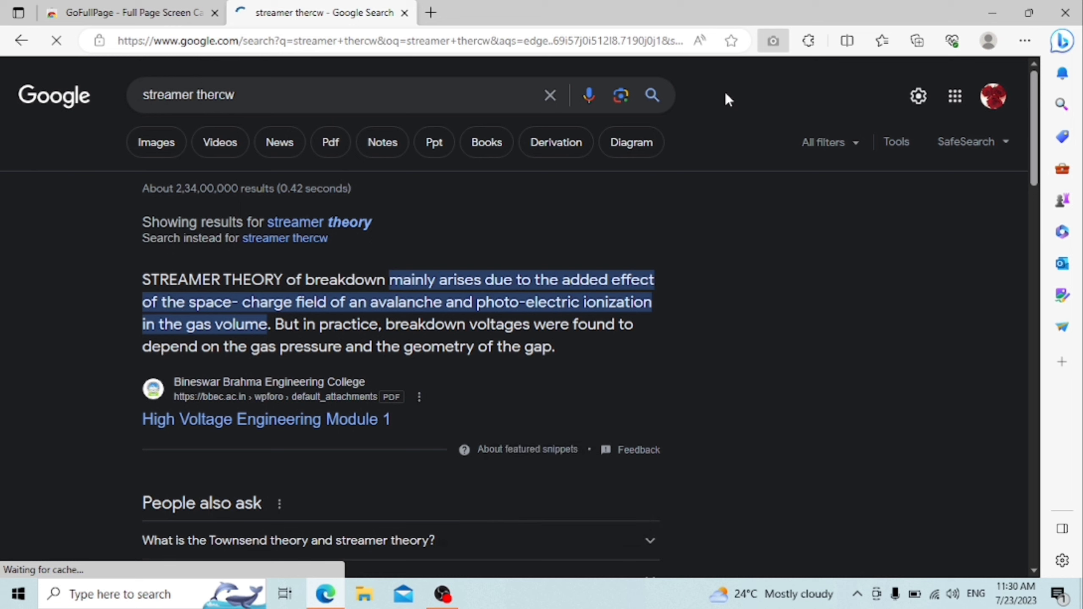
click(773, 41)
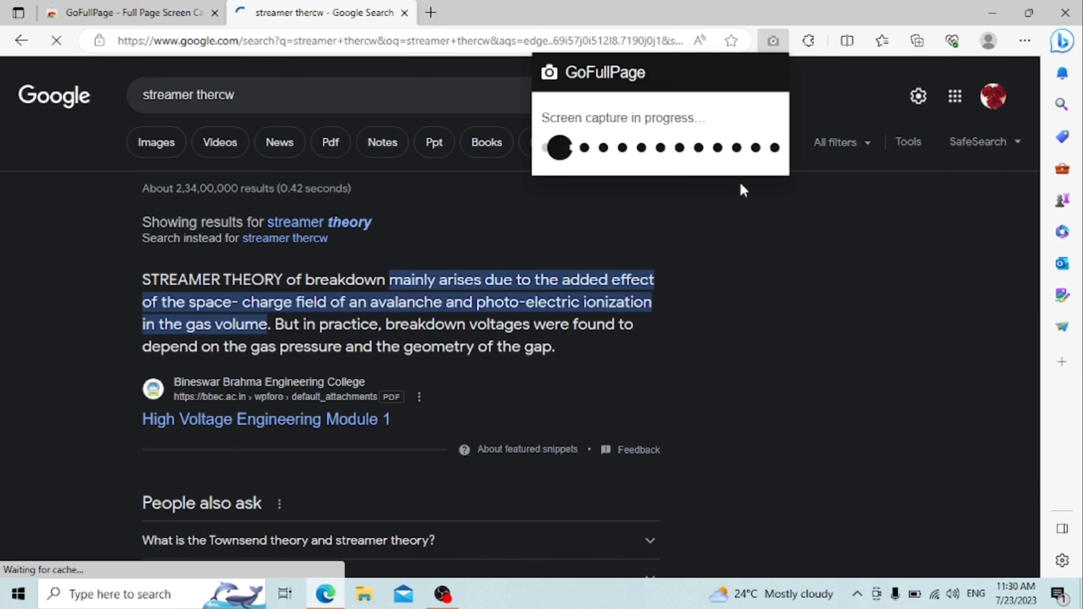
scroll(down, 3)
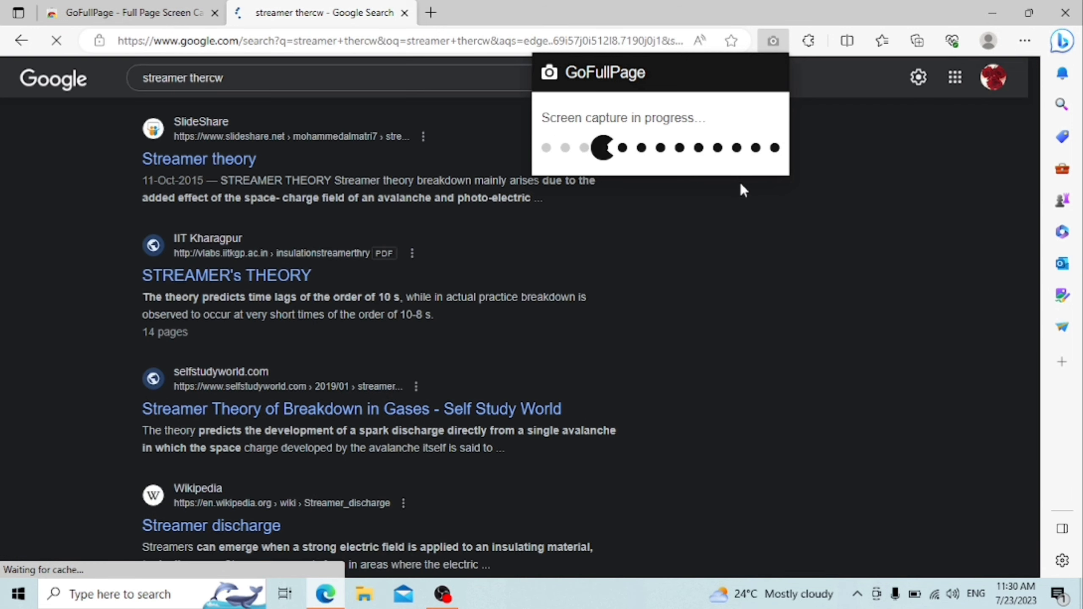
scroll(down, 3)
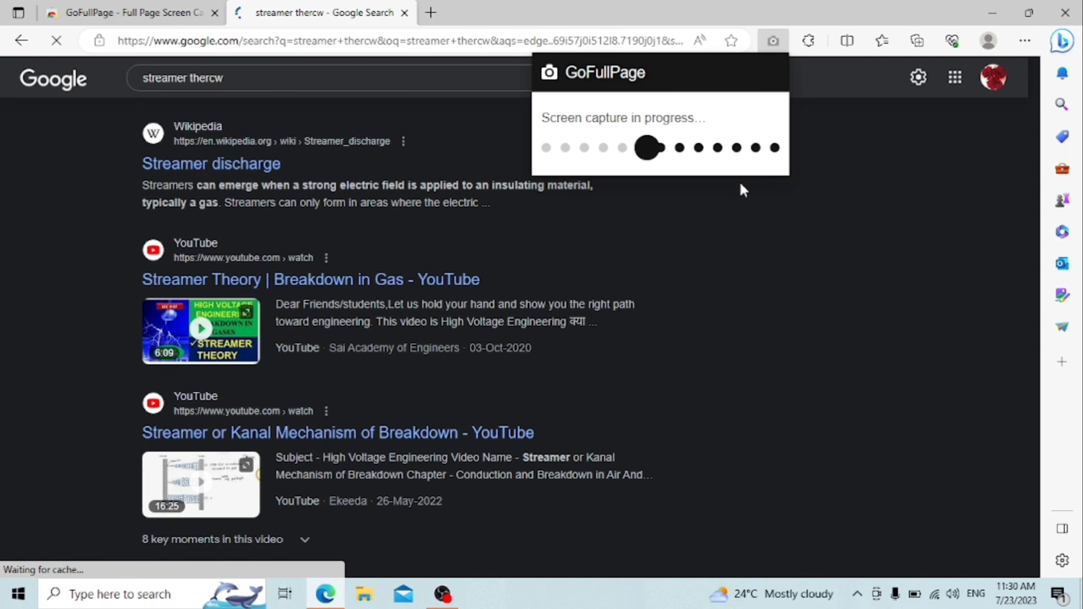
scroll(down, 3)
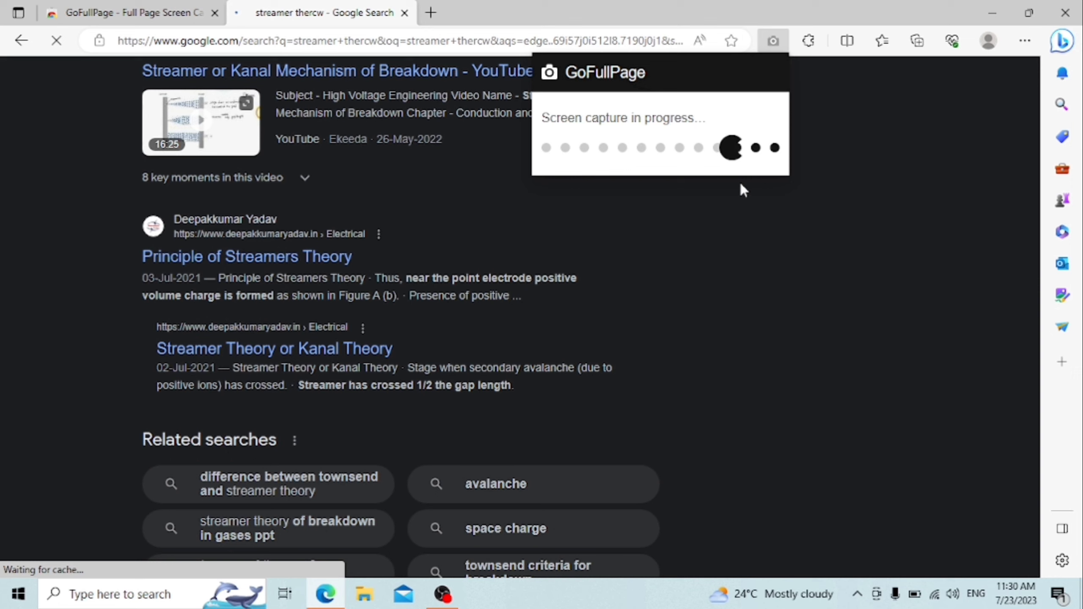
scroll(down, 3)
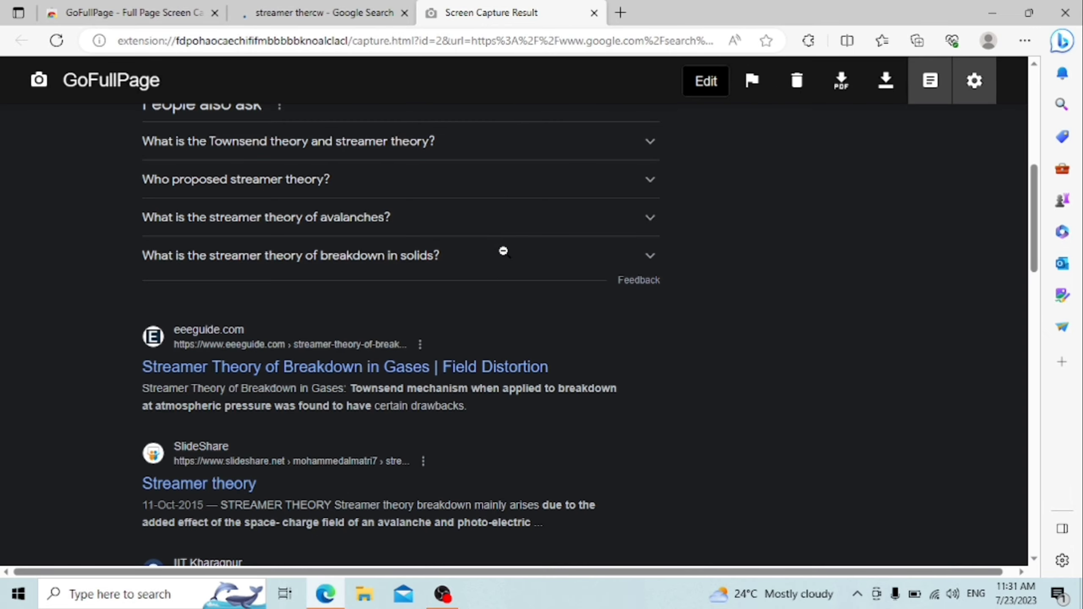
Step: Download the capture as PNG, granting download permission, then as PDF
scroll(down, 3)
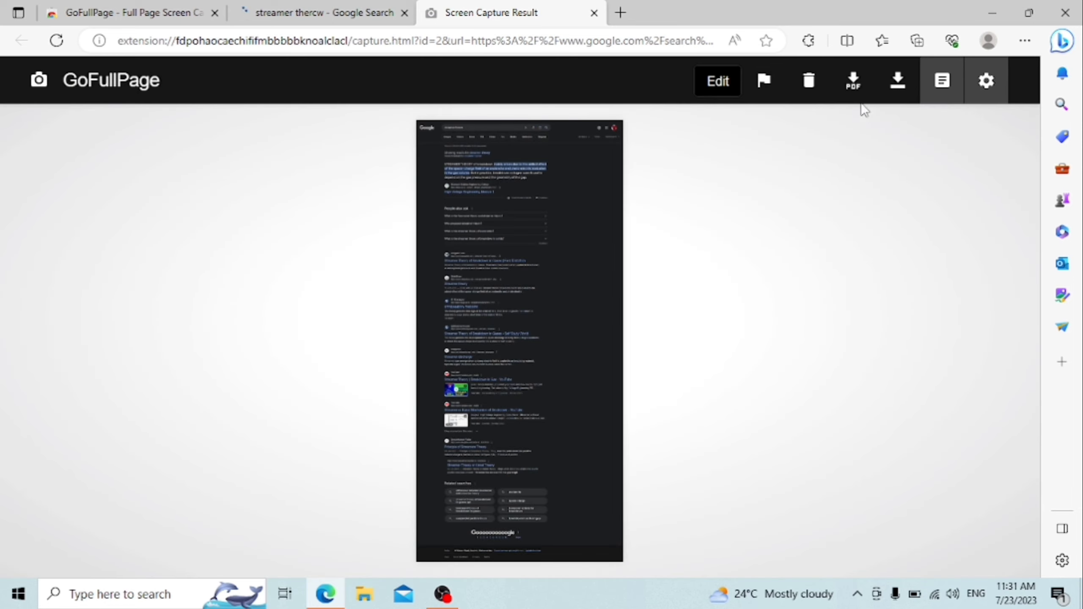
click(897, 80)
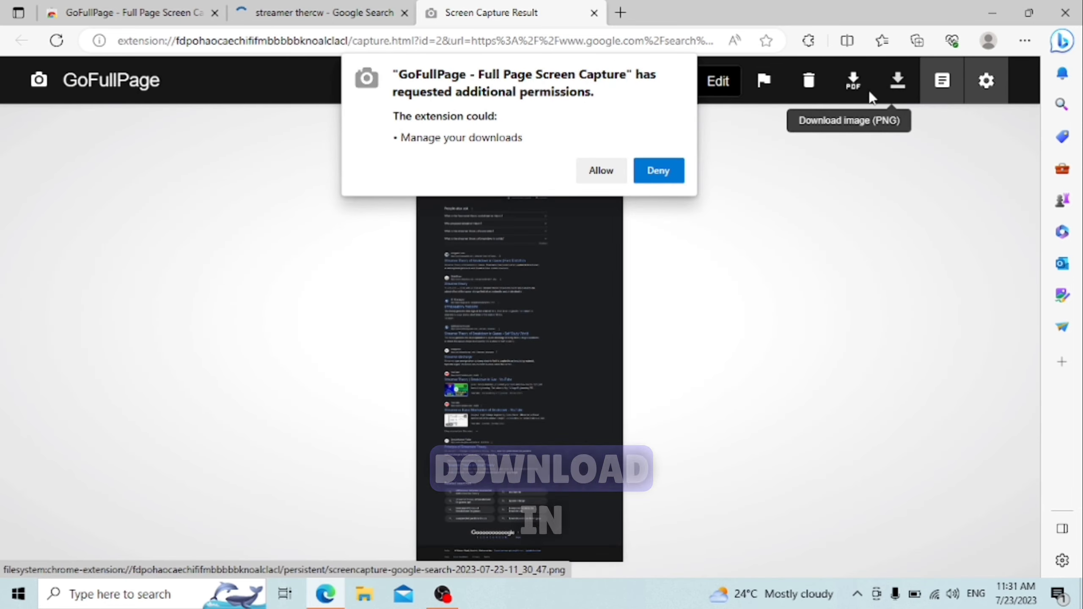
click(600, 171)
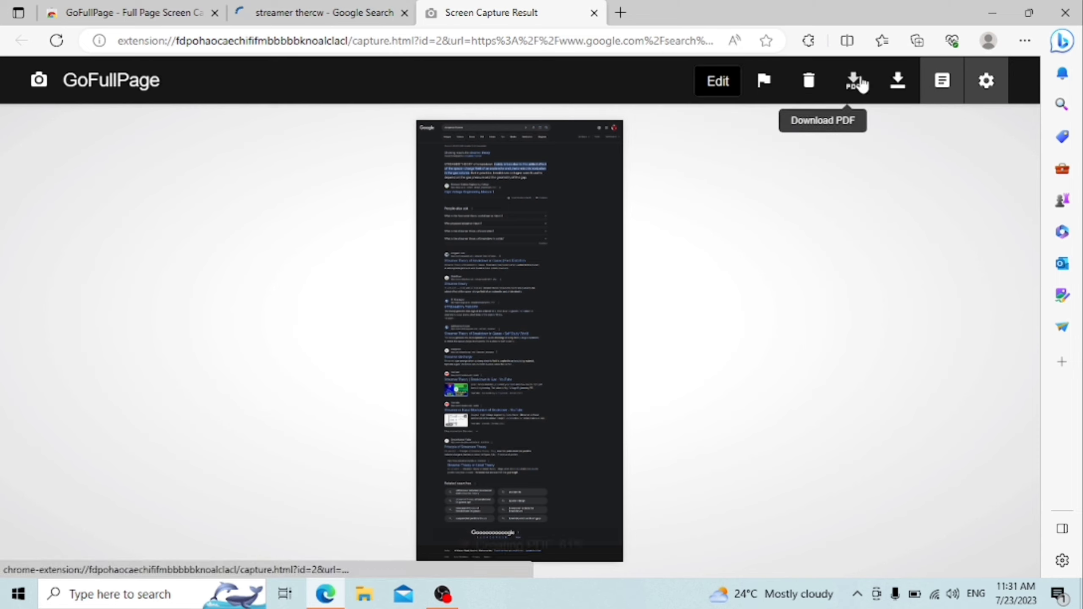
click(856, 81)
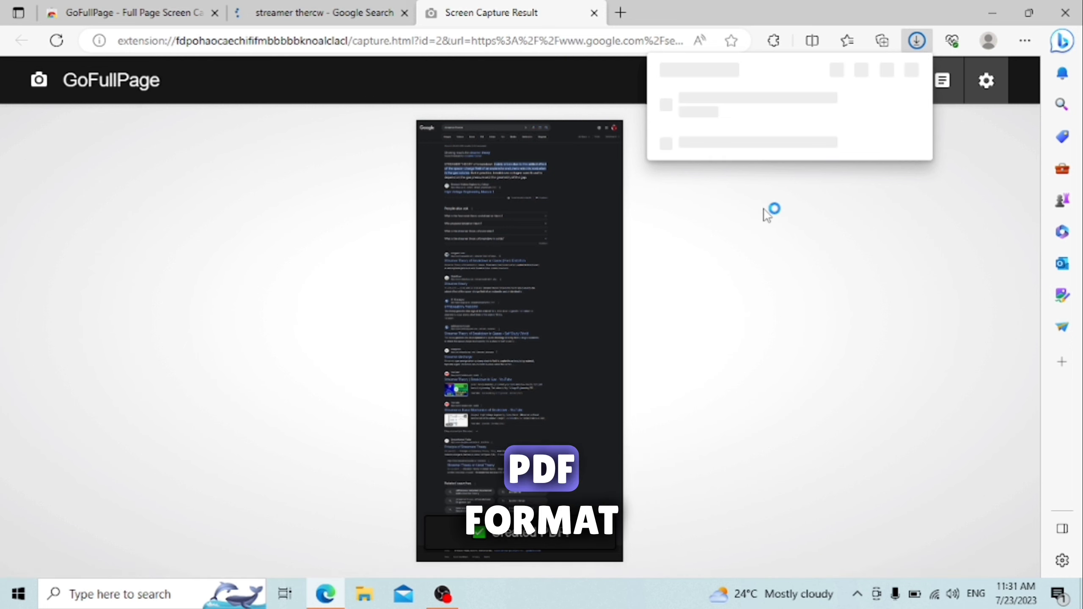